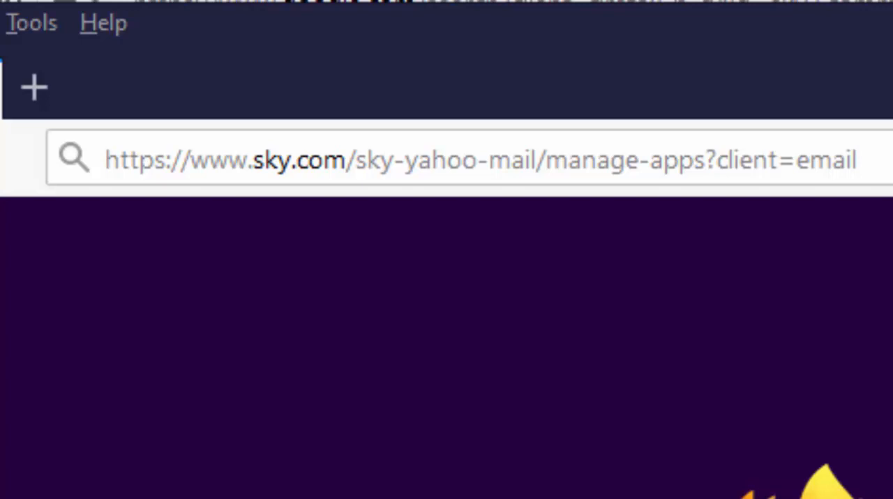
# - Go to Sky's Yahoo Mail manage-apps page, which loads the Sky sign-in page
pyautogui.click(453, 159)
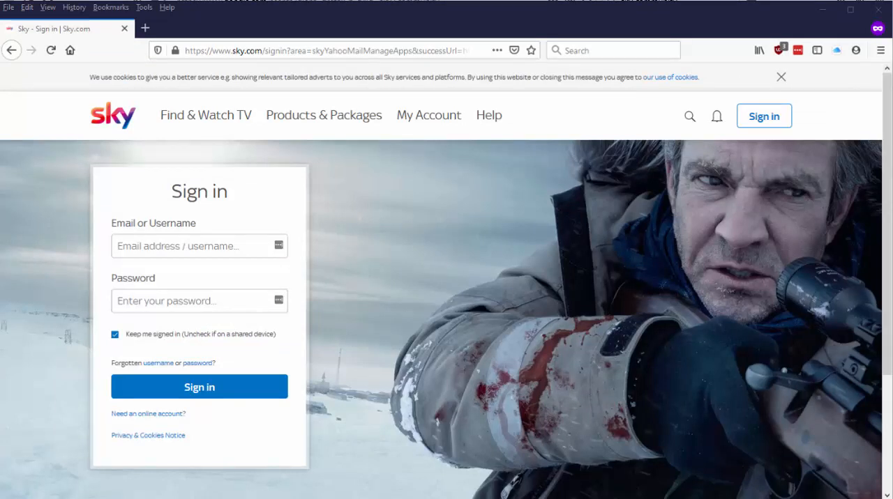
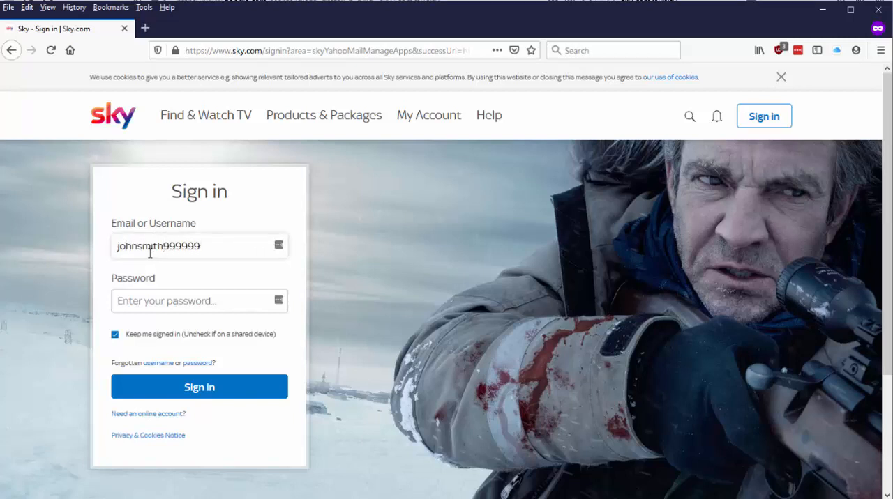
# - Sign in as the 'jo...' Sky user with its password, with 'Keep me signed in' unticked
pyautogui.write('9')
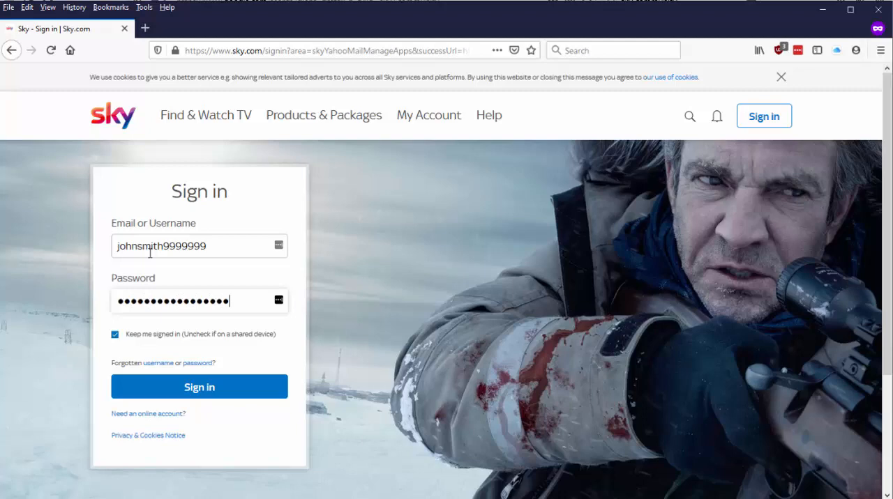
pyautogui.click(114, 334)
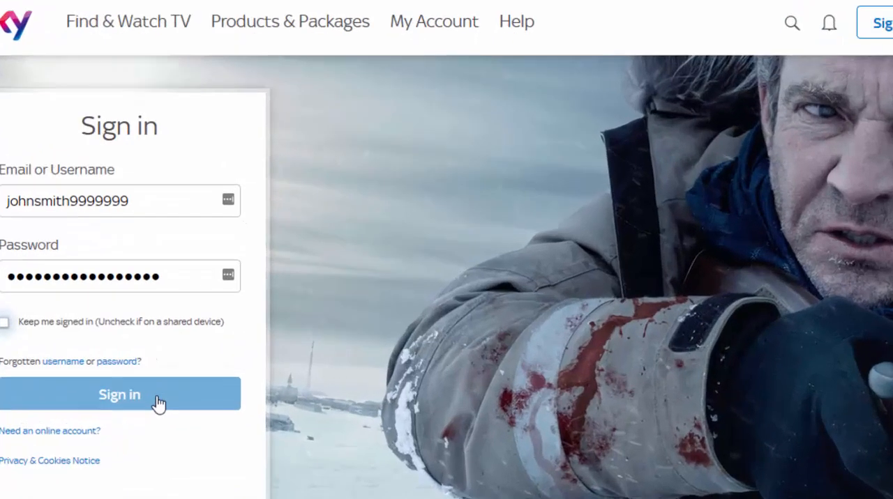
pyautogui.click(120, 393)
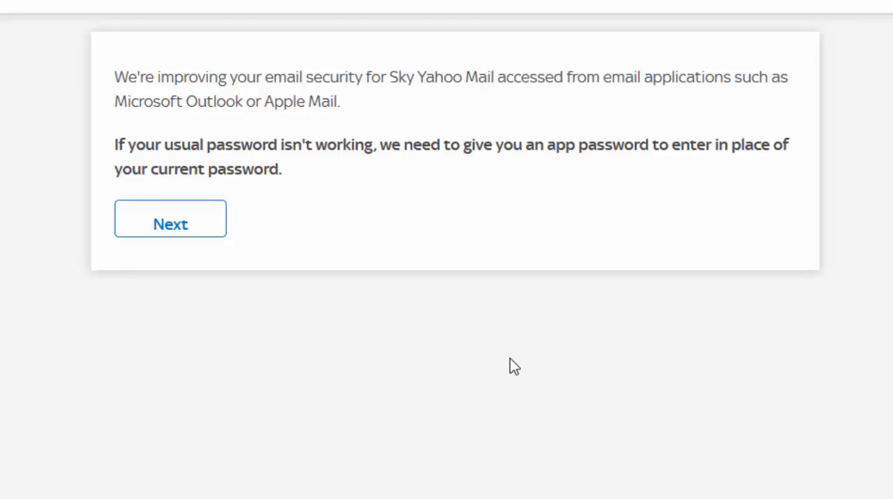
pyautogui.moveTo(536, 352)
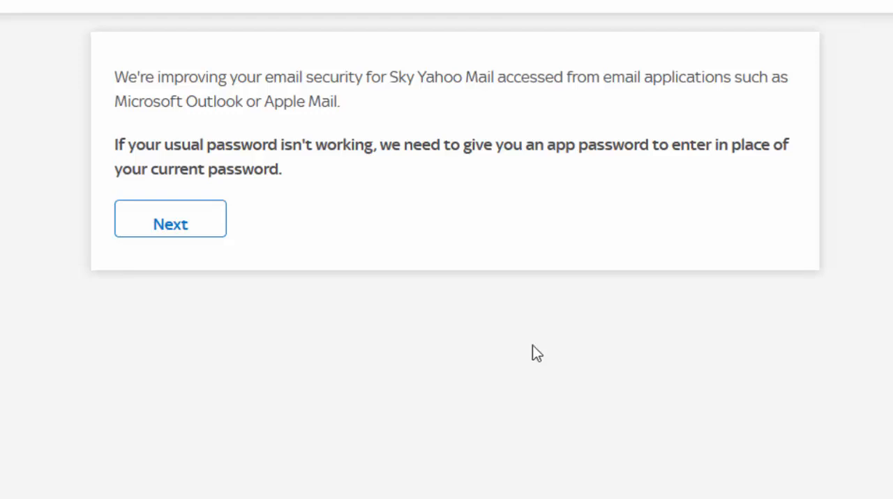
# - Continue past the security notice and choose a Windows computer, going back after a wrong tablet choice
pyautogui.click(171, 218)
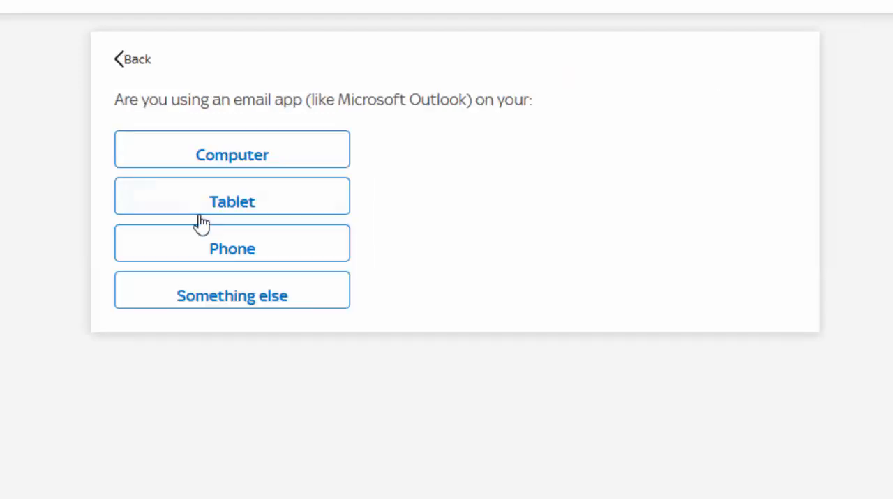
pyautogui.moveTo(430, 216)
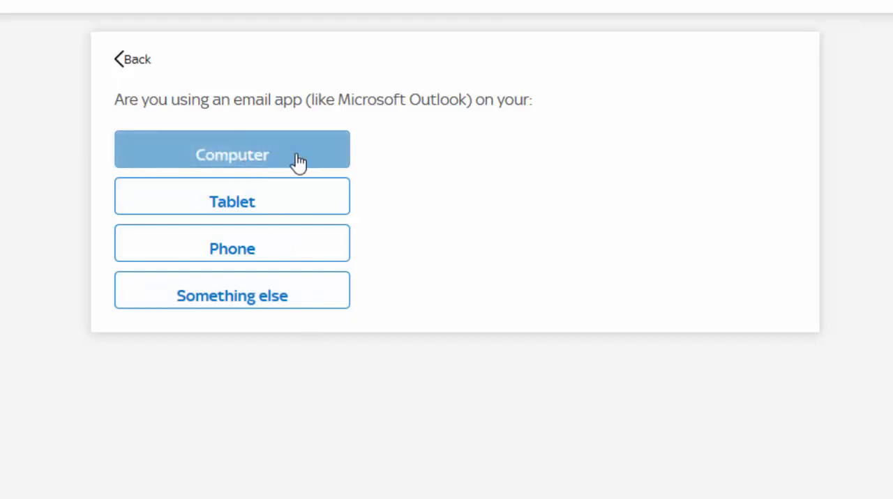
pyautogui.click(231, 149)
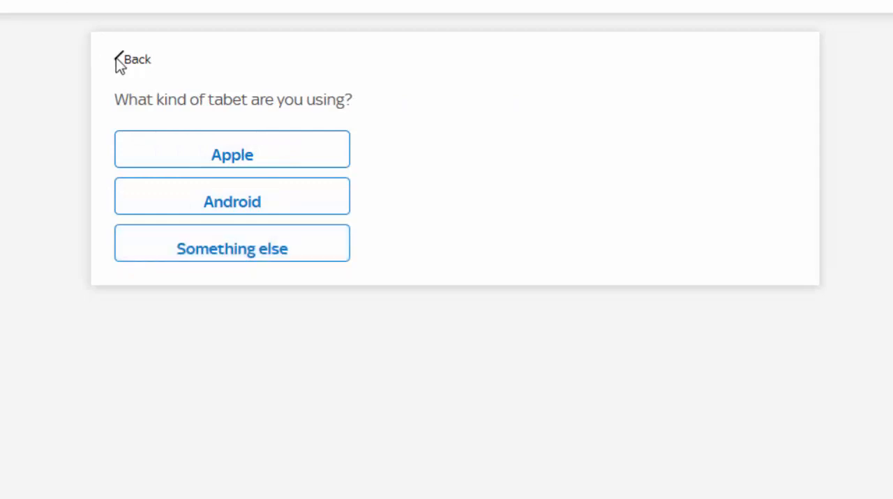
pyautogui.click(231, 248)
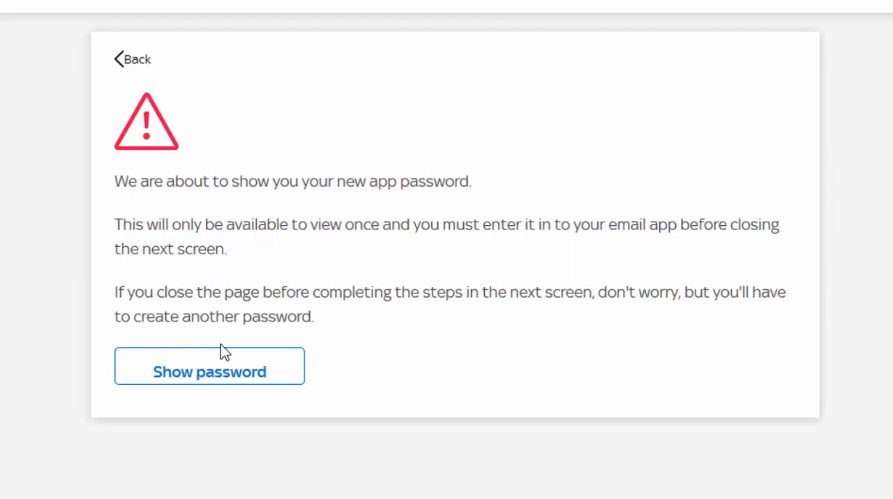
pyautogui.click(209, 365)
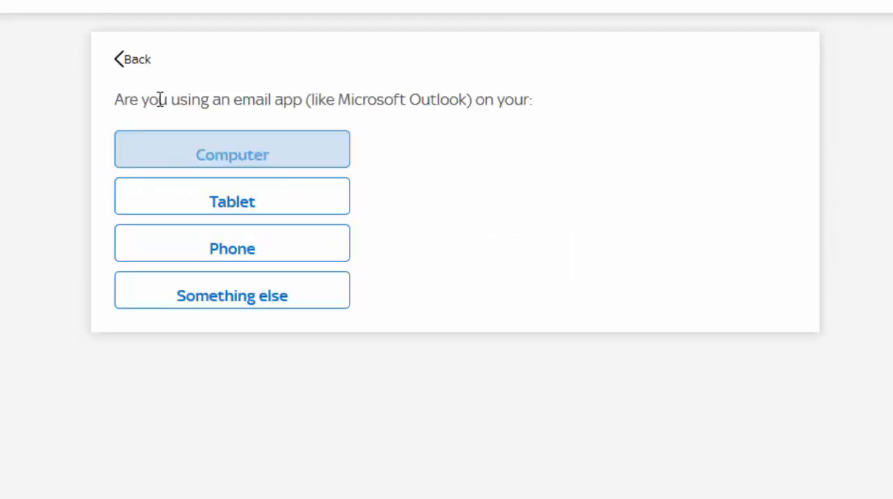
pyautogui.click(232, 155)
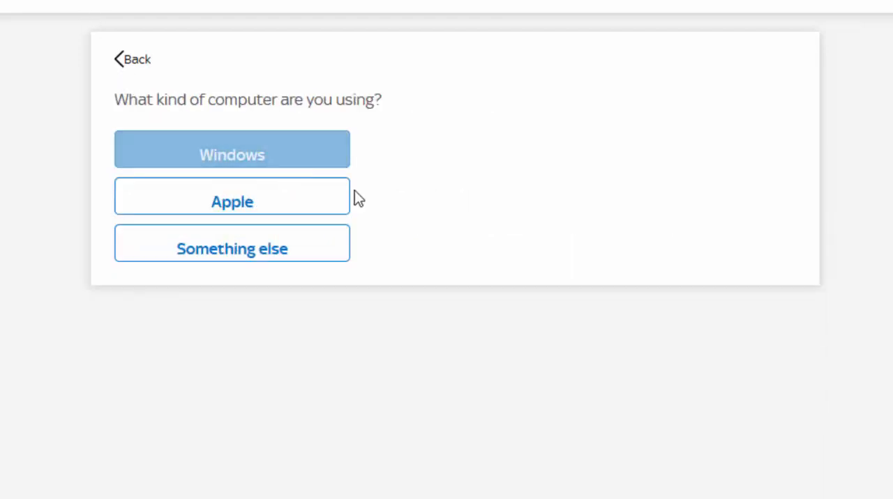
pyautogui.click(231, 148)
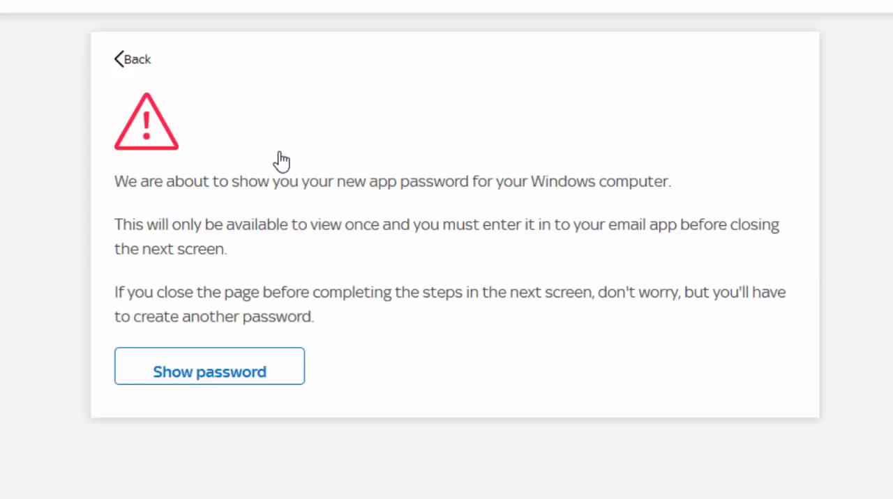
pyautogui.moveTo(385, 286)
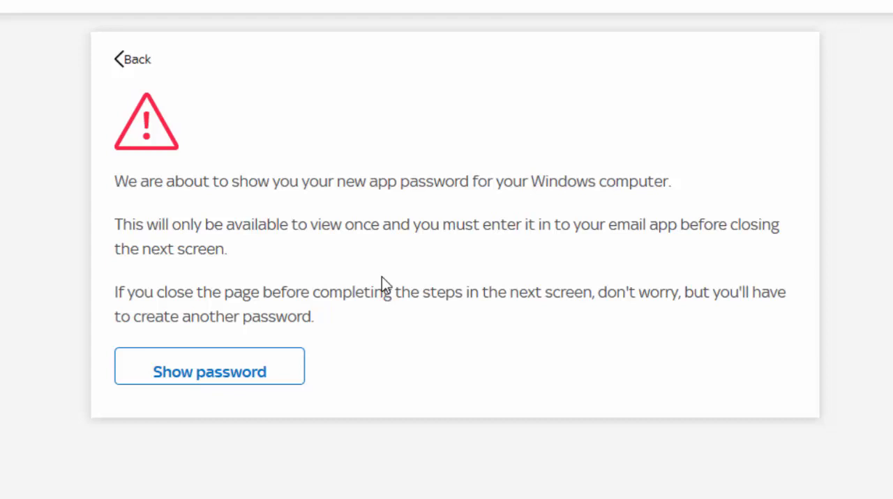
pyautogui.moveTo(296, 364)
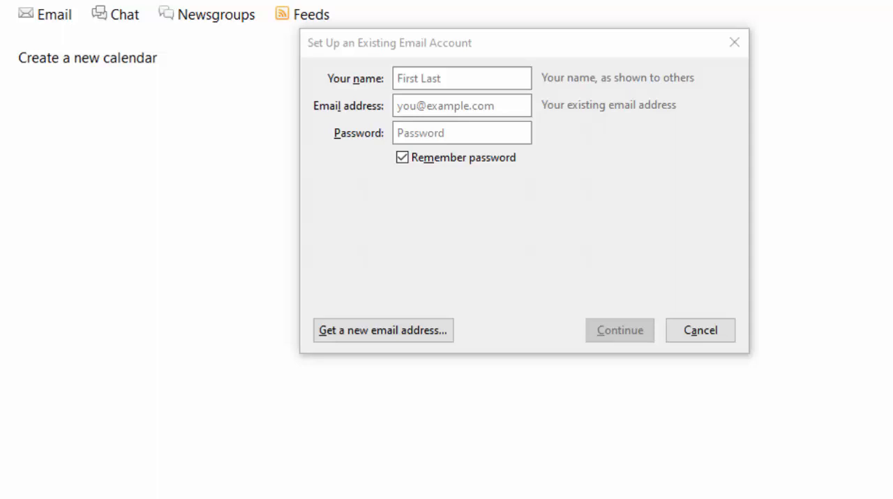
pyautogui.moveTo(464, 87)
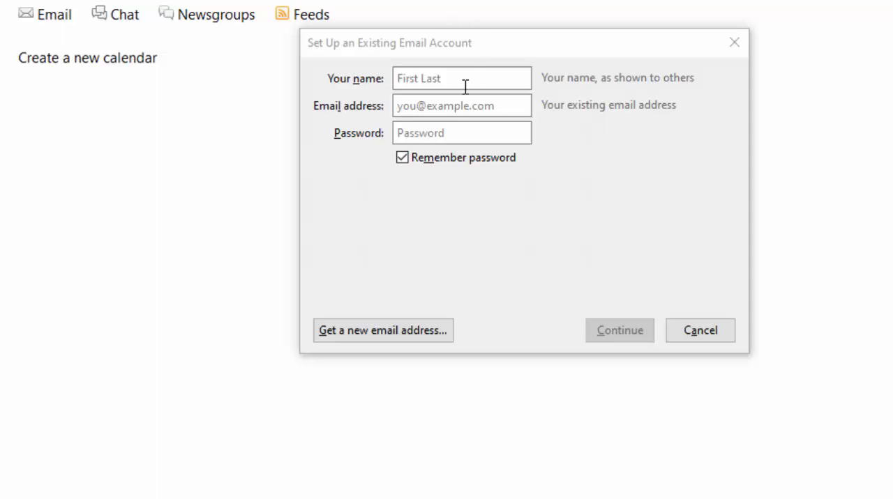
pyautogui.click(460, 78)
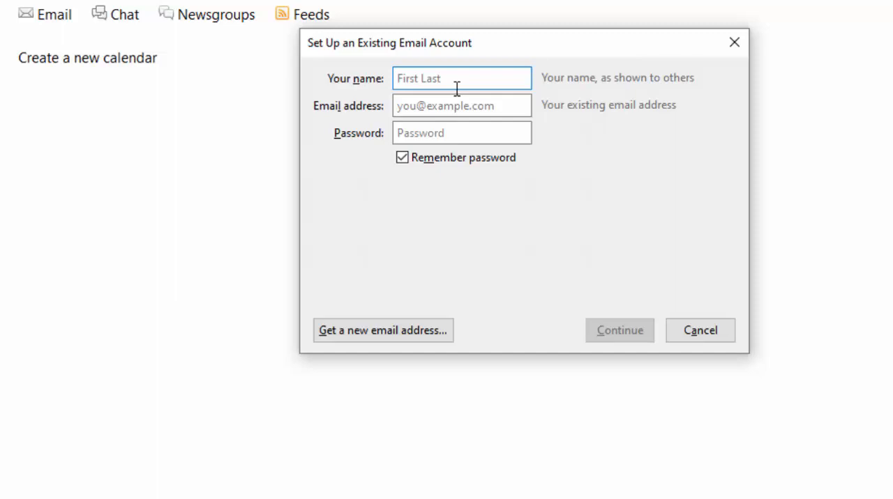
pyautogui.write('J')
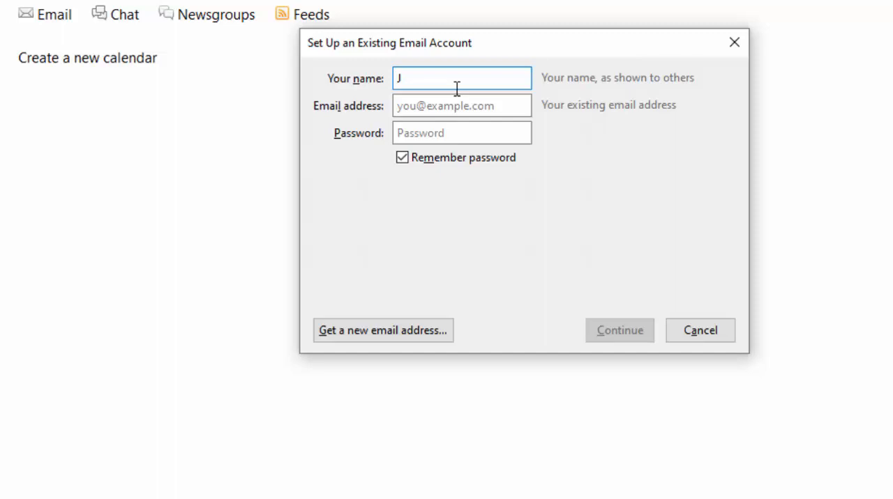
pyautogui.write('C')
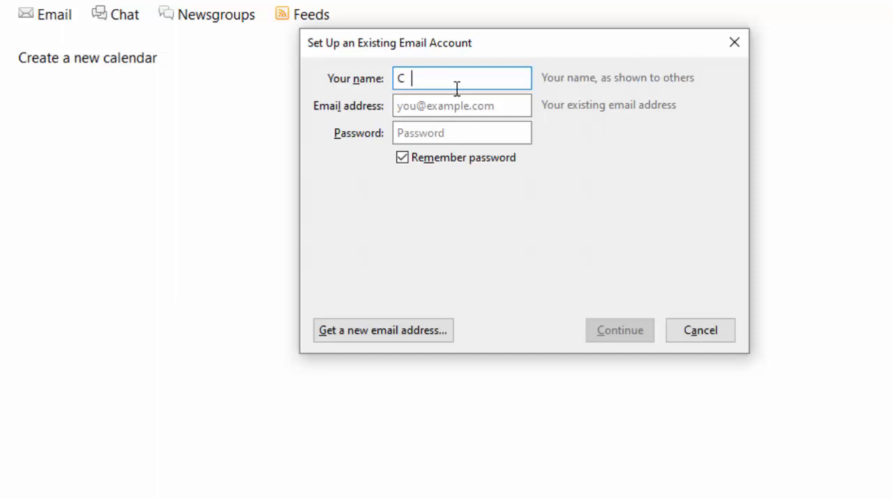
pyautogui.write('his')
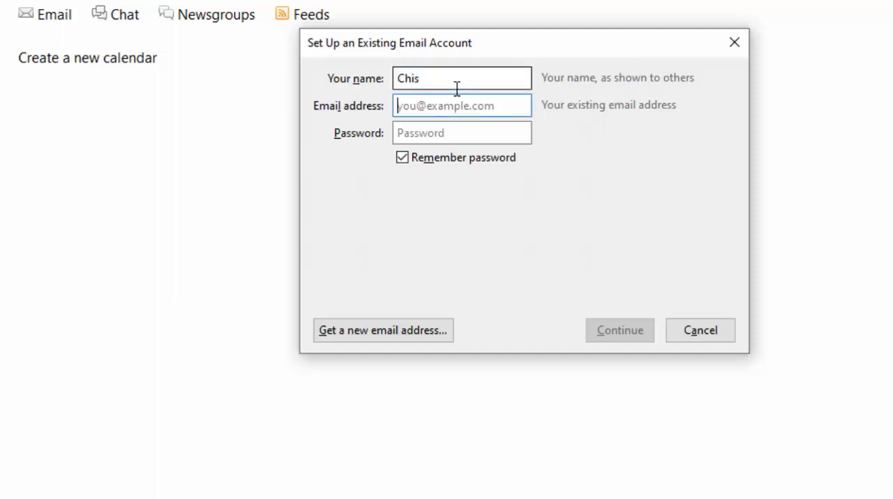
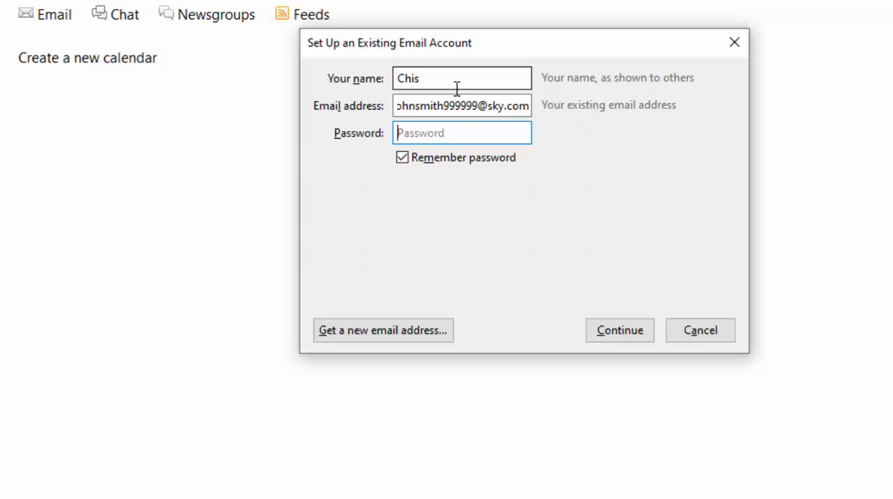
# - Enter the Sky app password and continue so Thunderbird looks up the server settings
pyautogui.write('•')
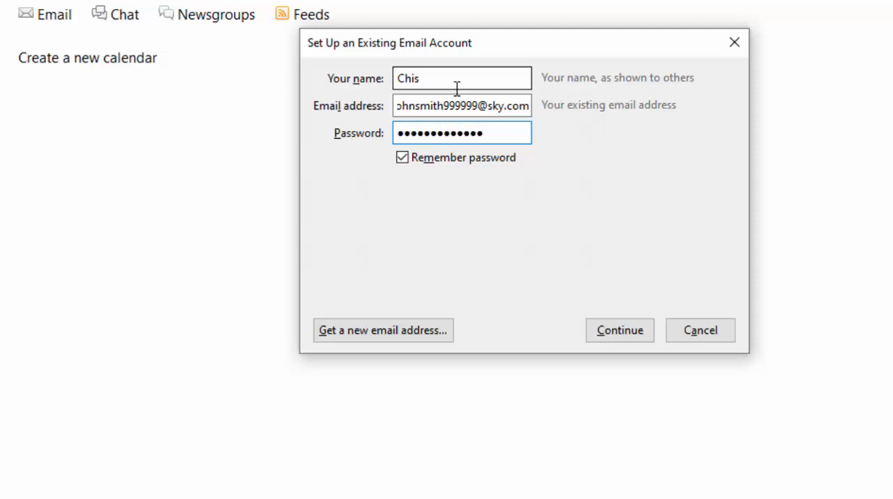
pyautogui.write('••••')
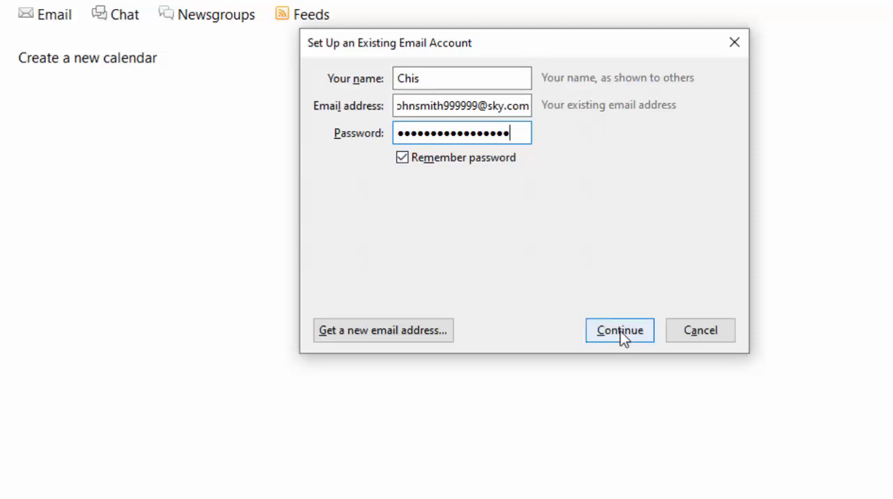
pyautogui.click(619, 329)
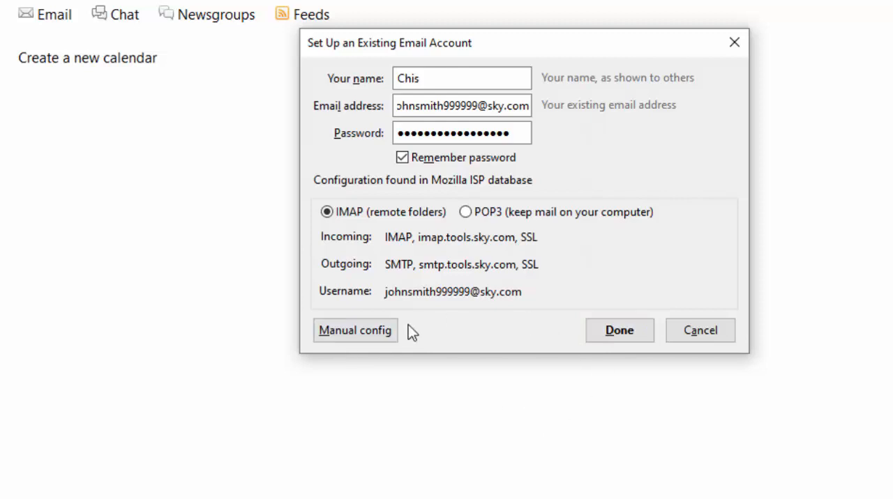
# - Switch from the found Sky configuration to the manual server settings table
pyautogui.click(355, 329)
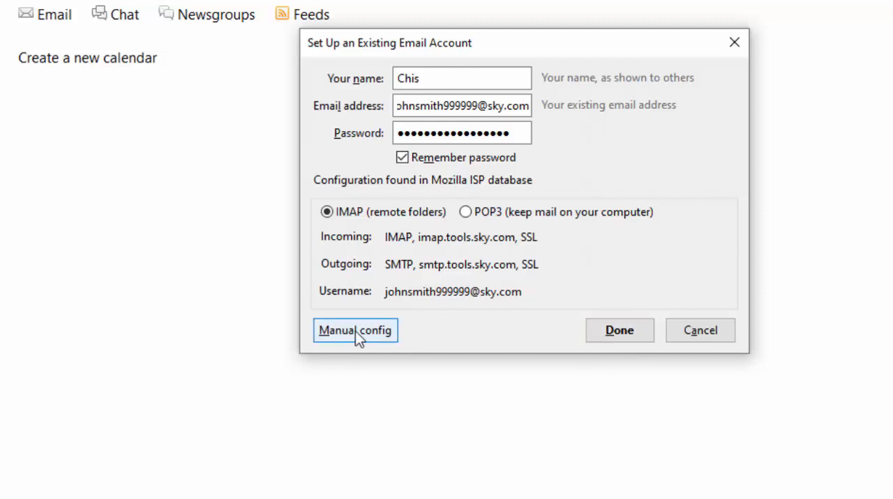
pyautogui.click(354, 329)
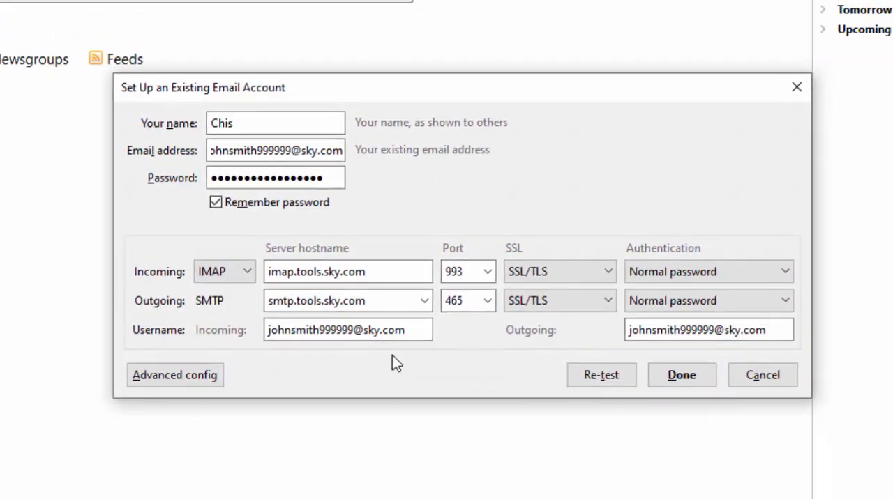
pyautogui.moveTo(647, 435)
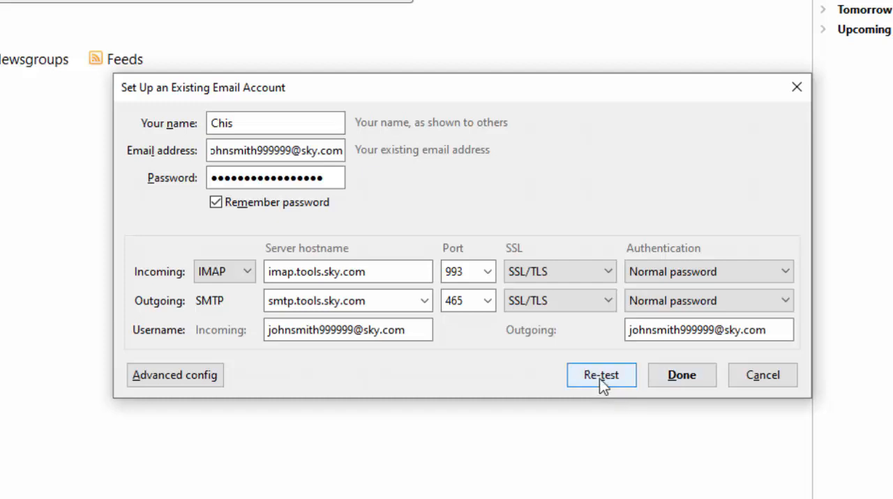
# - Re-test the server settings and try Done, which reports invalid username or password
pyautogui.click(600, 375)
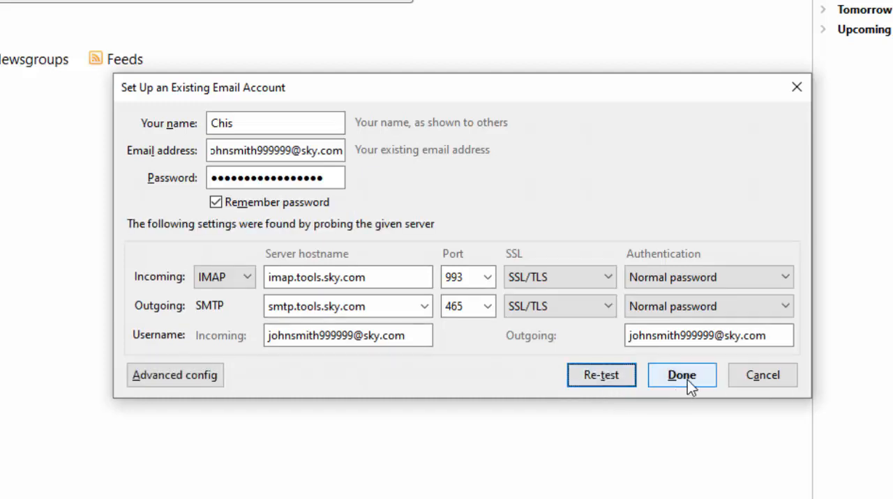
pyautogui.click(680, 374)
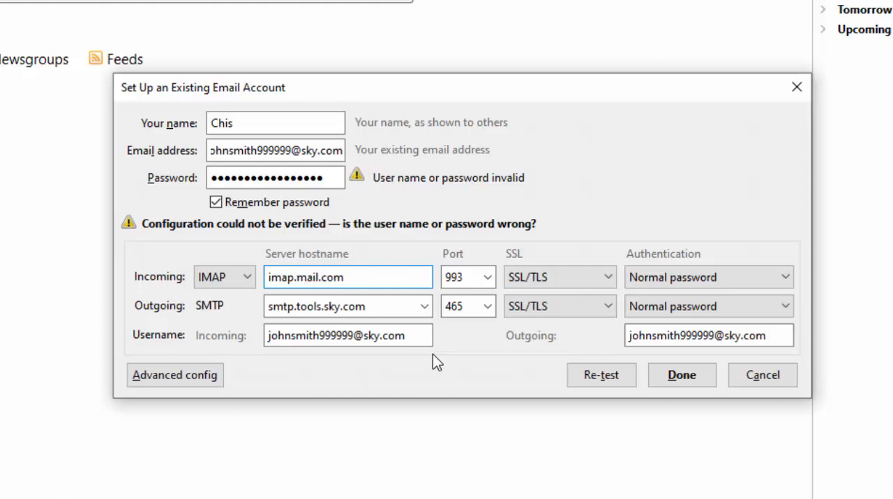
# - Start changing the incoming server hostname to Yahoo's pop.mail.yahoo.com
pyautogui.click(346, 276)
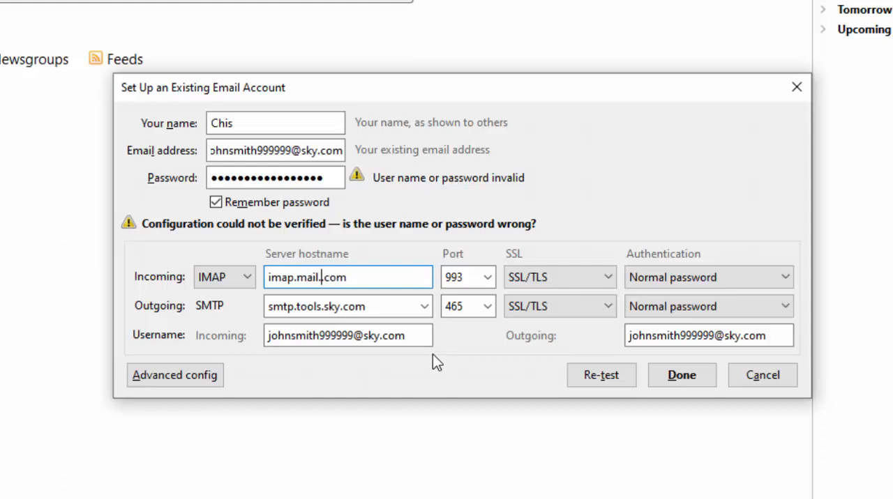
pyautogui.write('yahoo.')
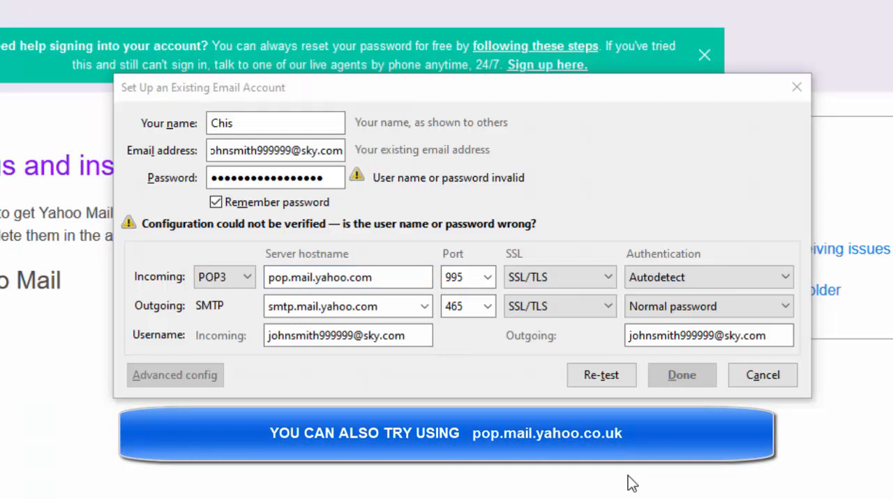
pyautogui.moveTo(655, 438)
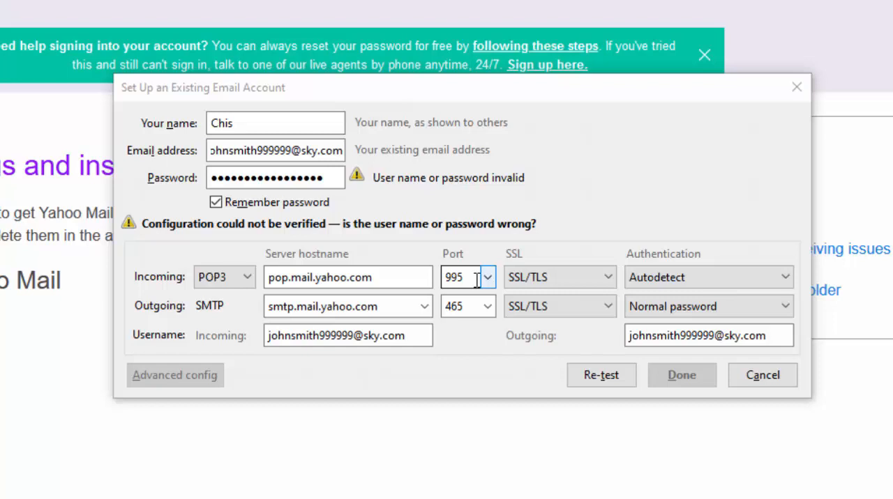
# - Set the incoming protocol to IMAP and change the hostname to imap.mail.yahoo.com on port 993
pyautogui.click(245, 277)
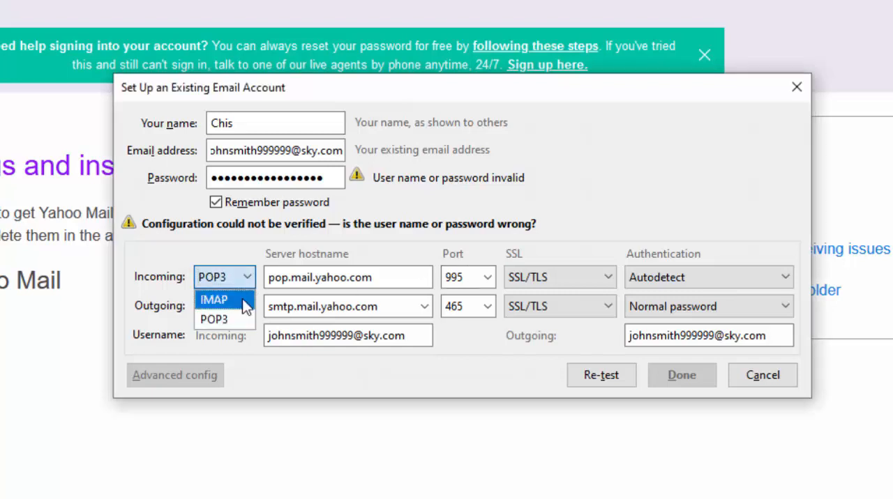
pyautogui.click(215, 298)
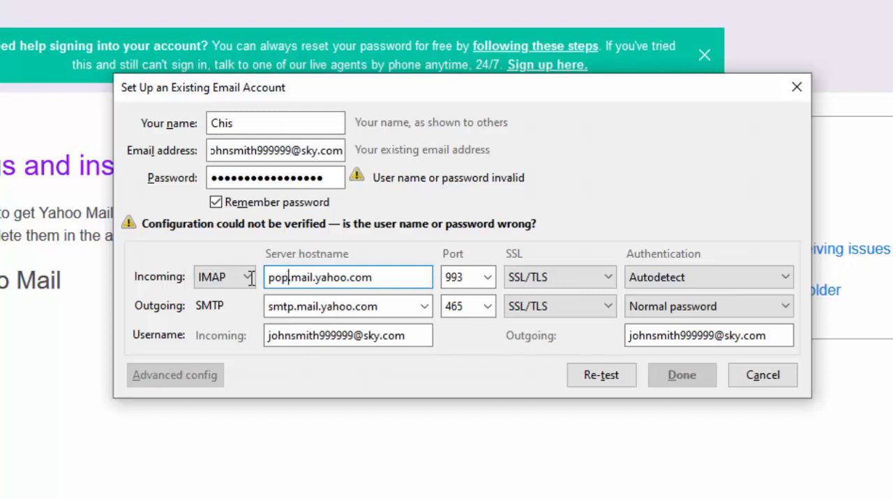
pyautogui.click(223, 276)
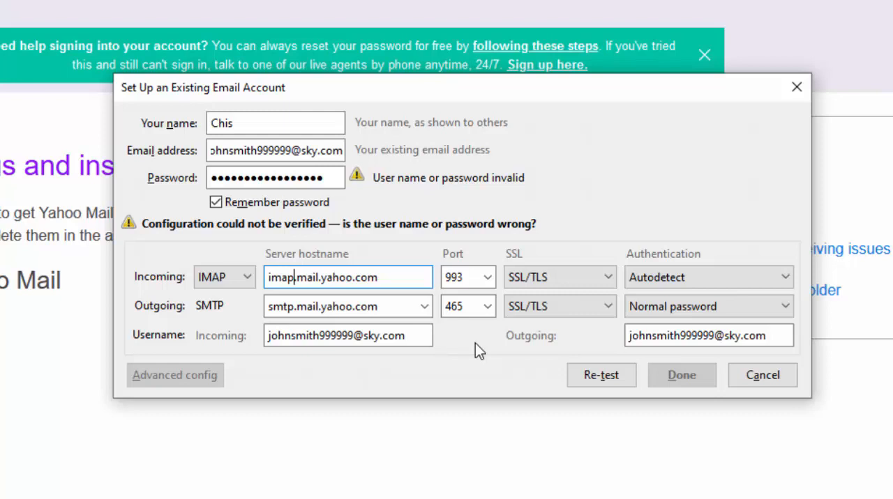
pyautogui.moveTo(530, 327)
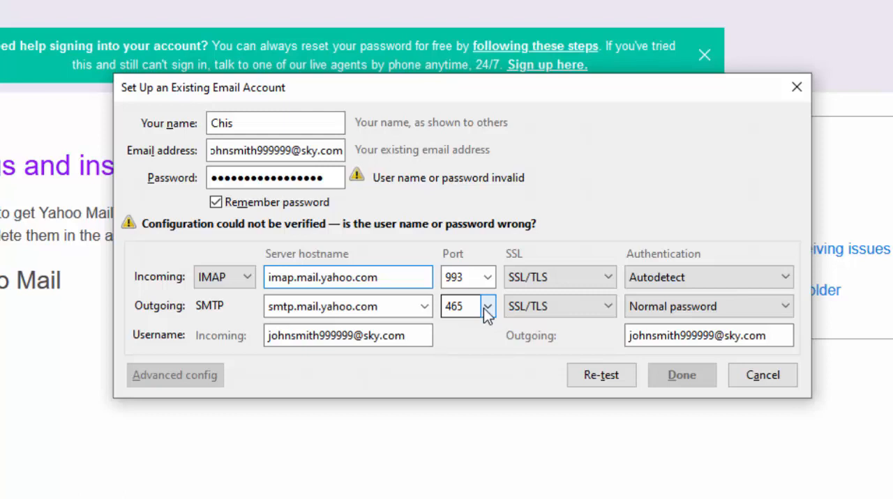
pyautogui.click(321, 276)
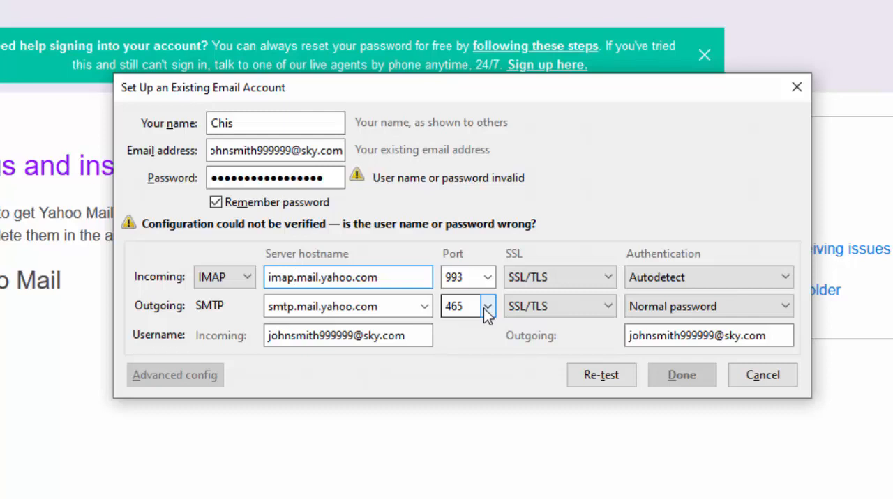
pyautogui.click(293, 277)
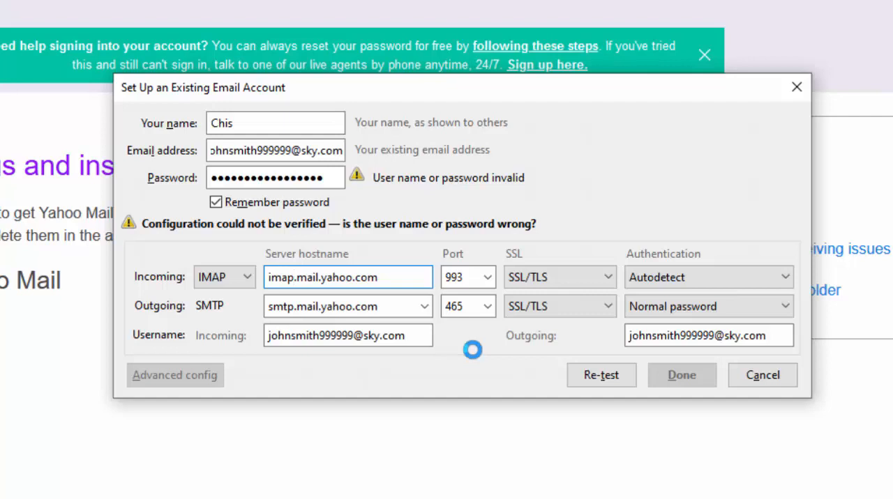
pyautogui.click(293, 276)
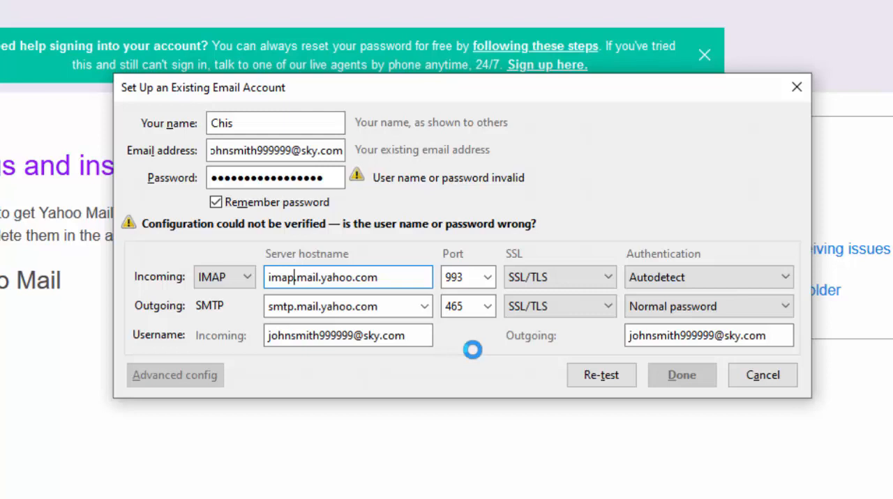